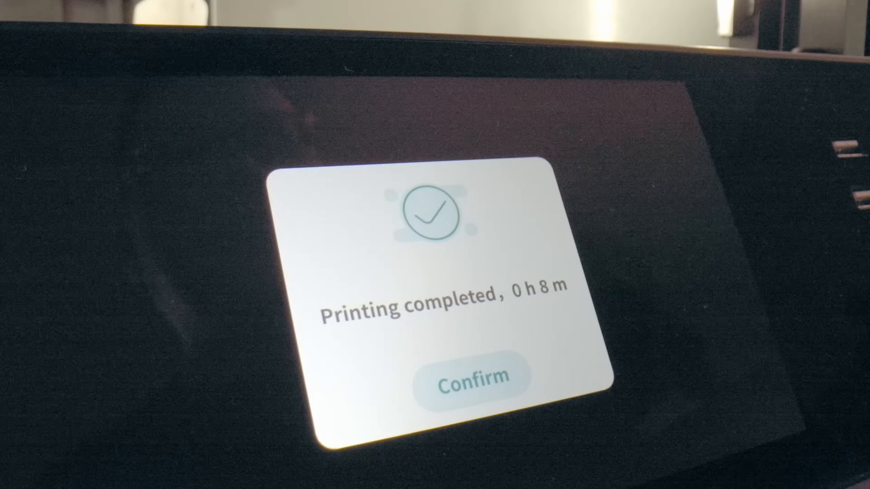
Run the 'Upper' enclosure-half G-code job at nozzle 240 °C and hotbed 70 °C
{"action": "left_click", "coordinate": [467, 380]}
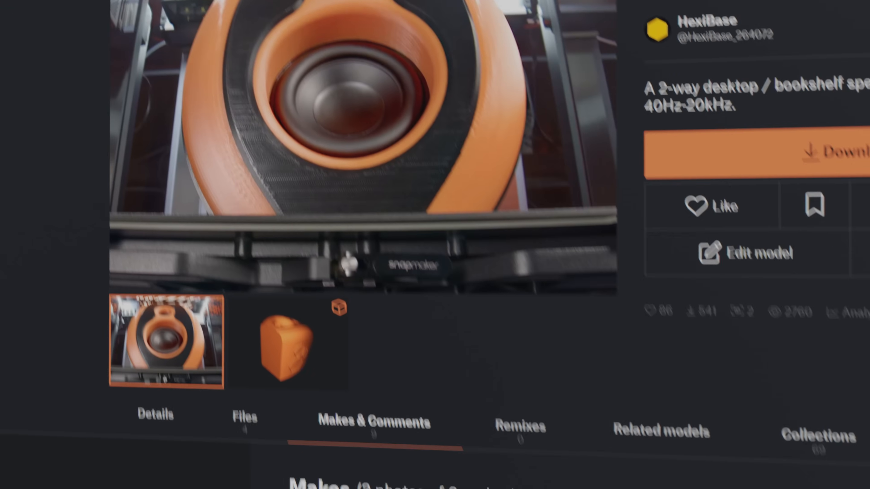
{"action": "scroll", "scroll_direction": "down", "scroll_amount": 3}
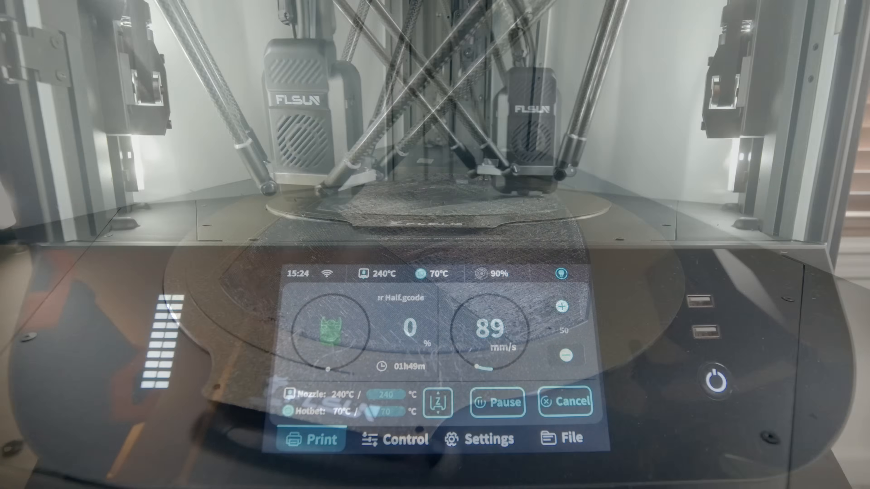
{"action": "left_click", "coordinate": [566, 401]}
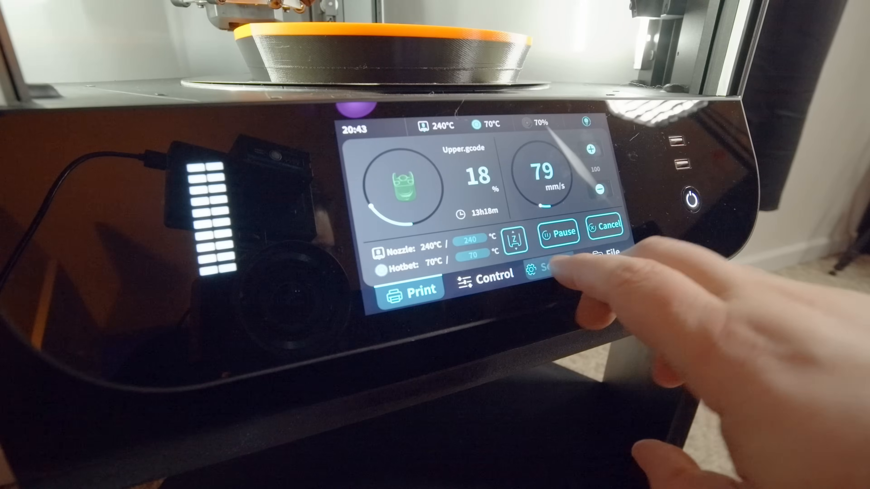
{"action": "left_click", "coordinate": [549, 269]}
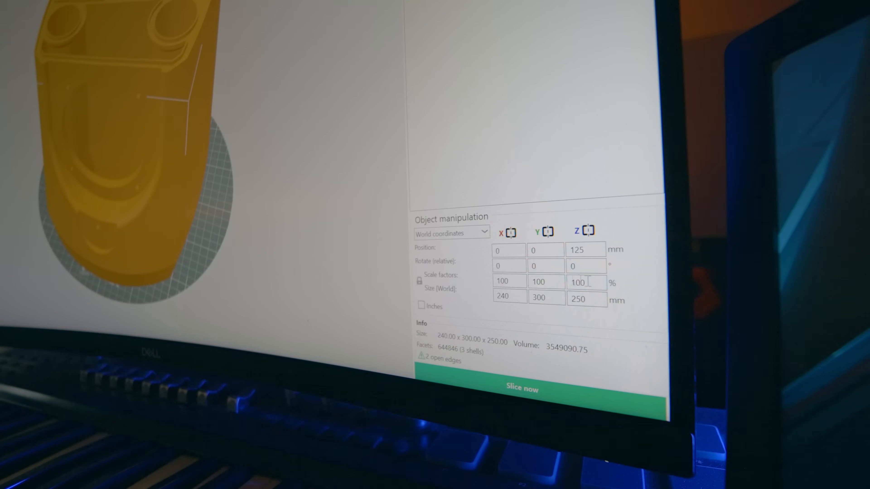
Slice the 240 × 300 × 250 mm lower enclosure half at 100% scale
{"action": "left_click", "coordinate": [521, 388]}
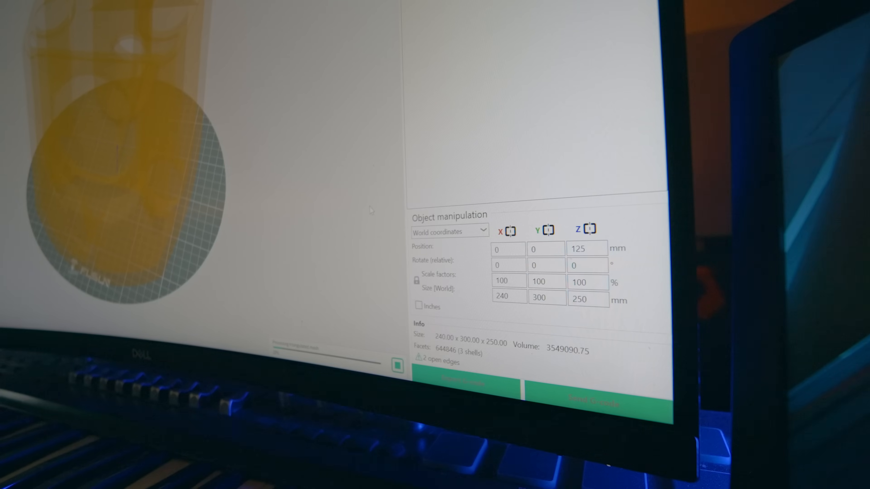